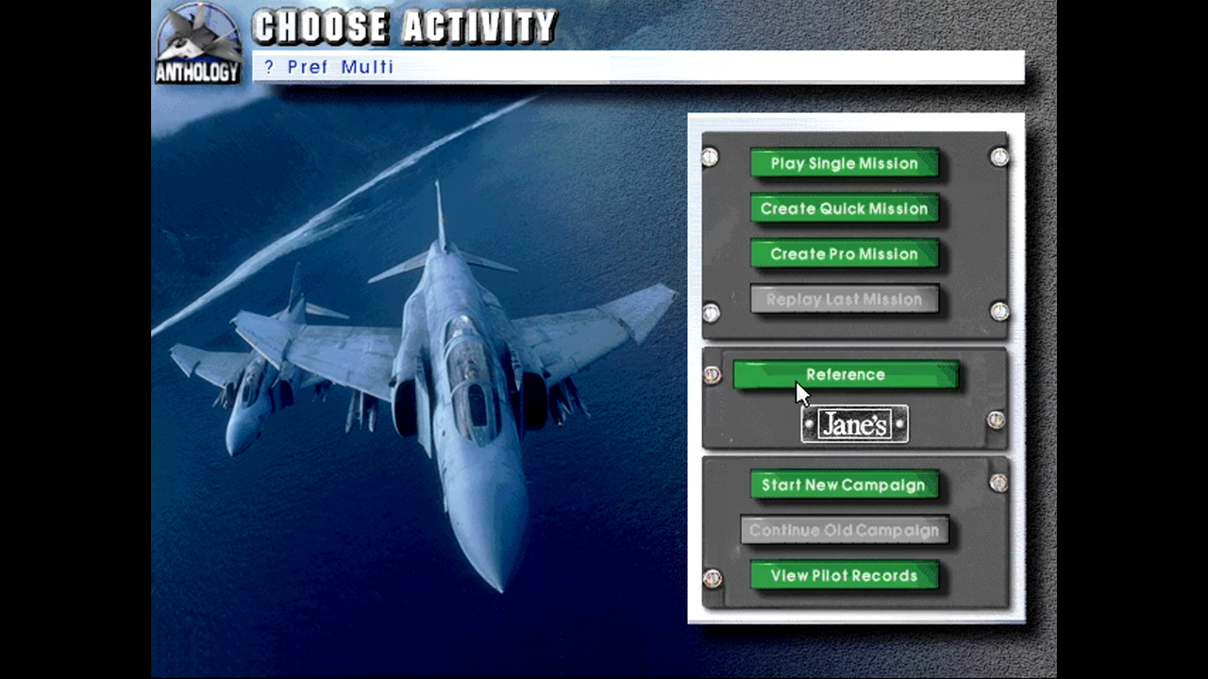
Open Jane's Reference from the Choose Activity screen, showing the A-7A Corsair II description
click(844, 375)
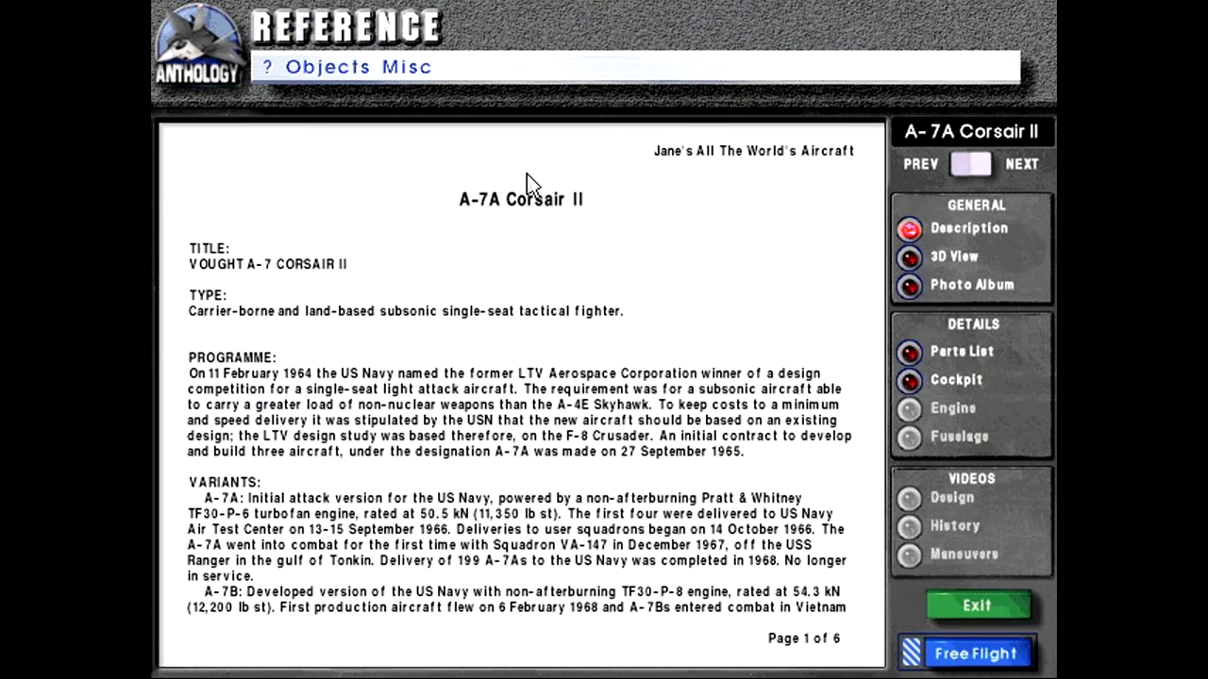
Switch to the A-7E Corsair II entry and open its Description at page 1 of 5
click(1027, 165)
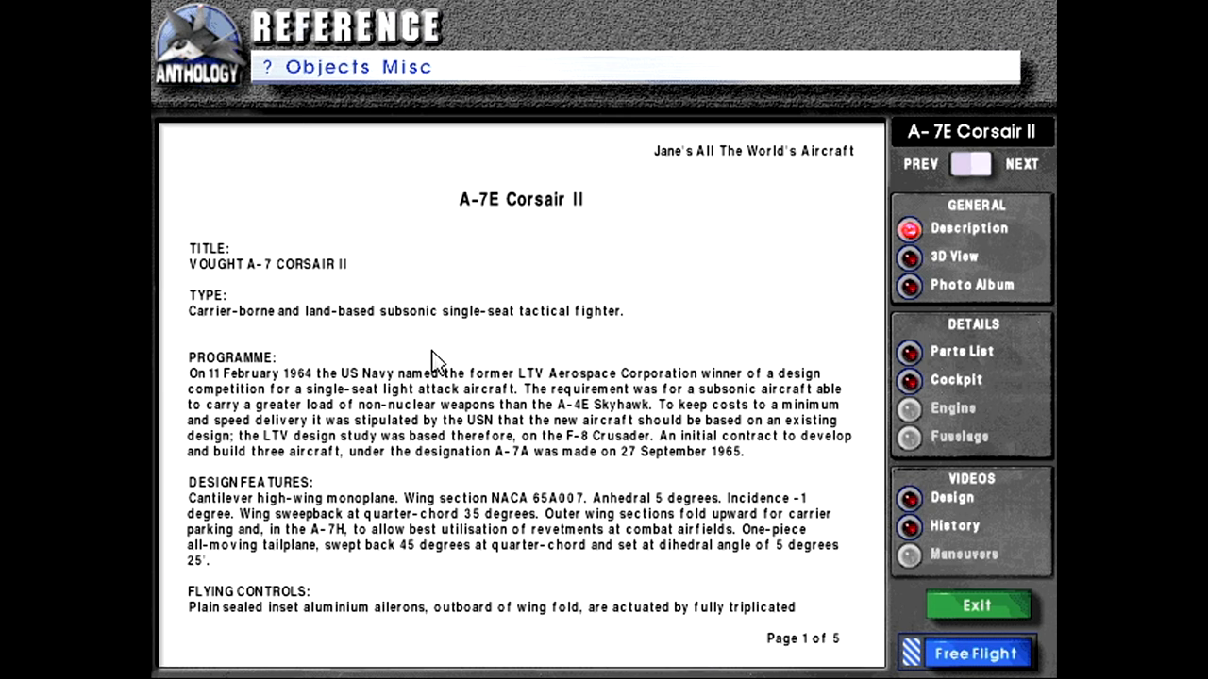
mouse_move(551, 225)
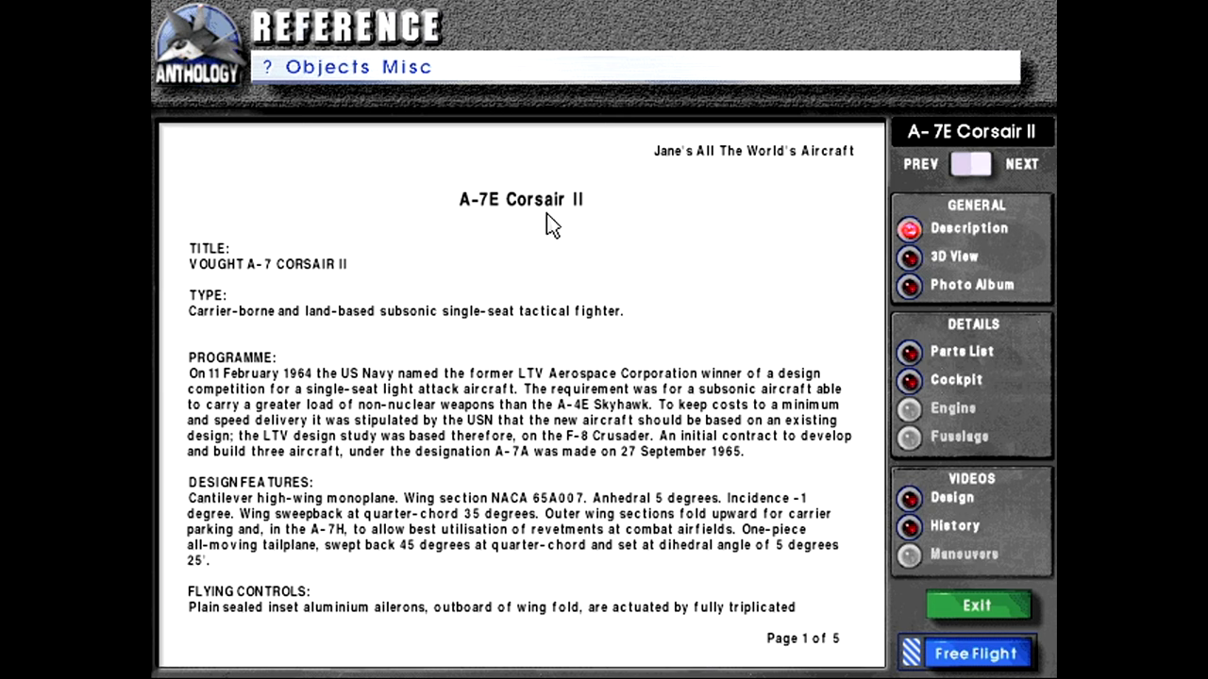
mouse_move(428, 13)
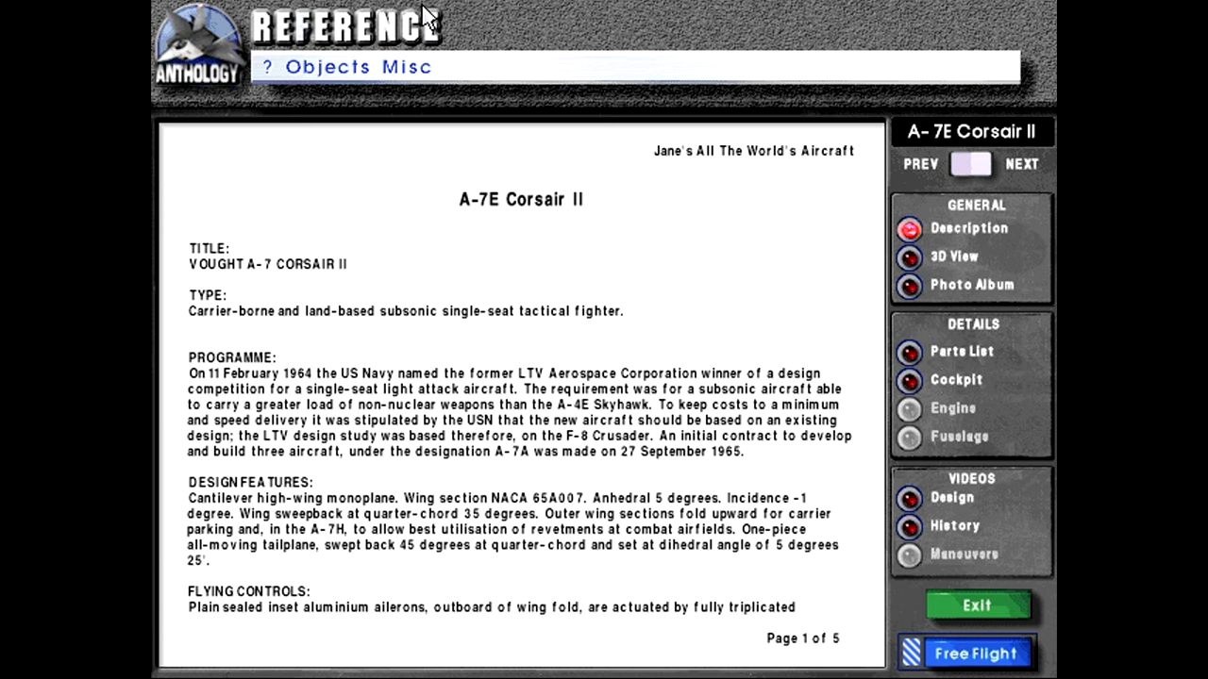
mouse_move(233, 183)
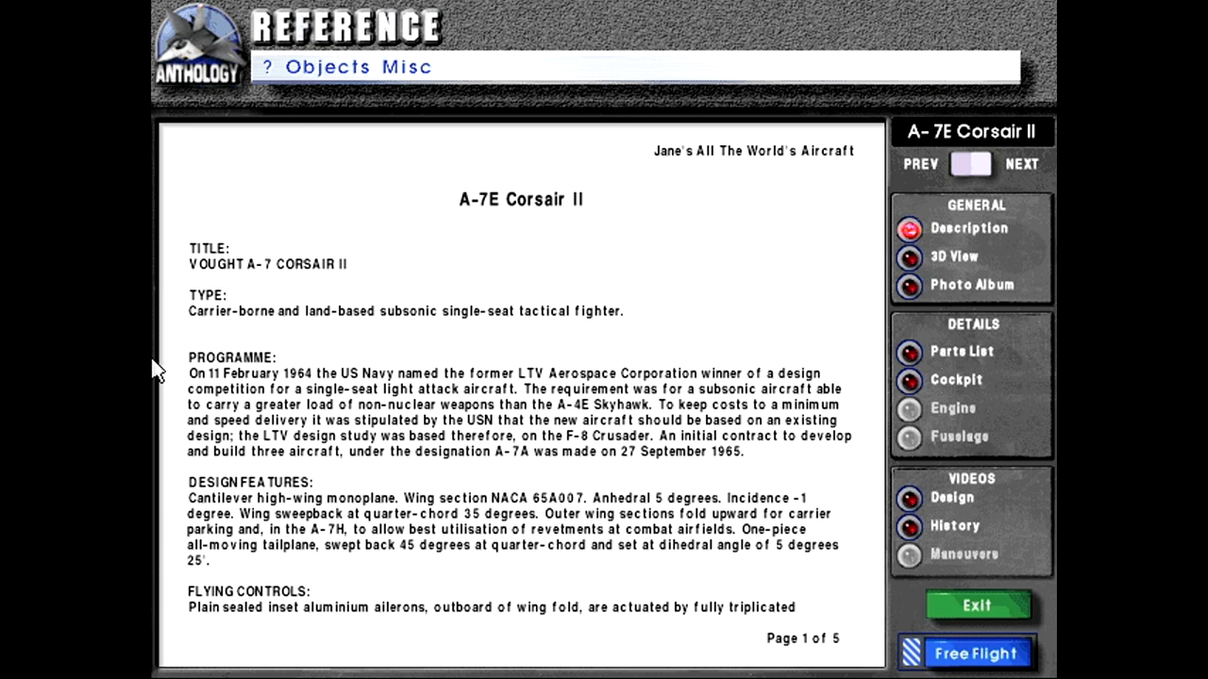
mouse_move(840, 291)
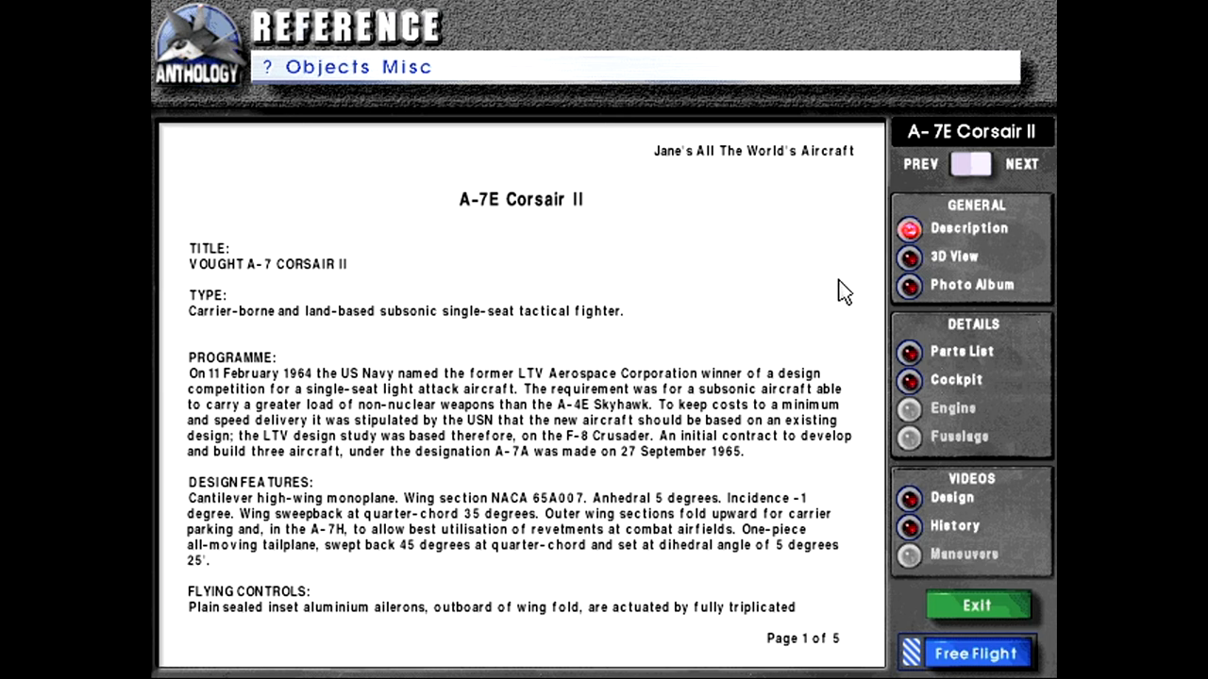
mouse_move(996, 351)
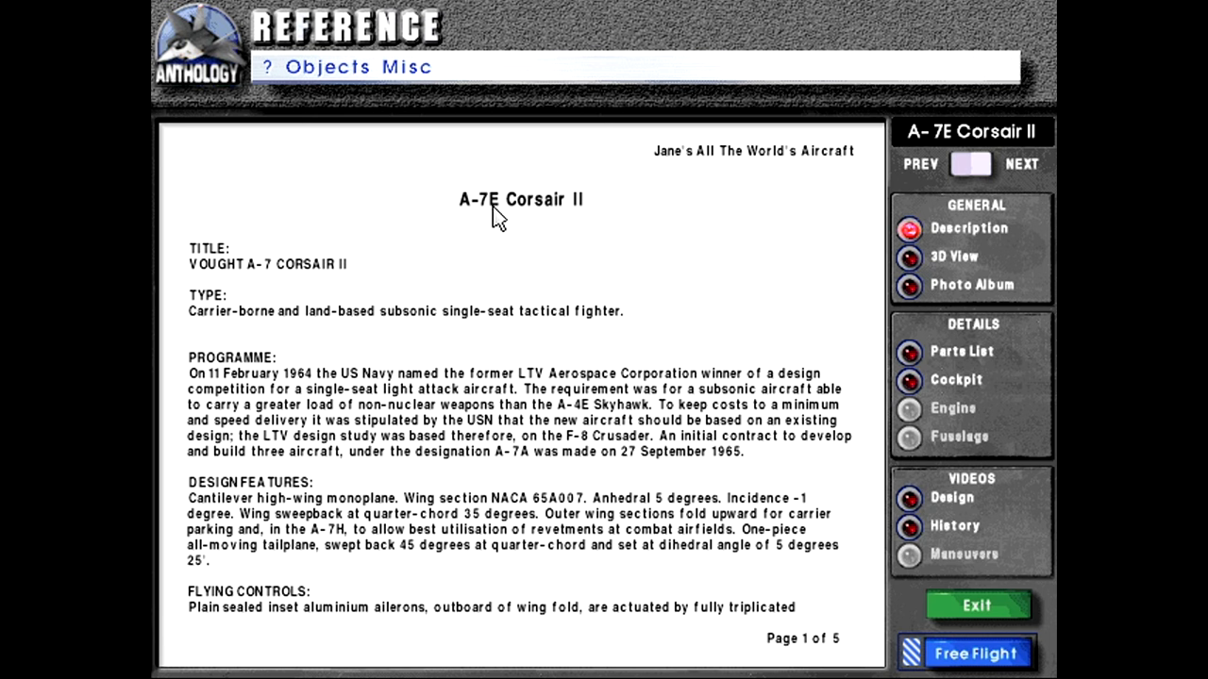
click(406, 66)
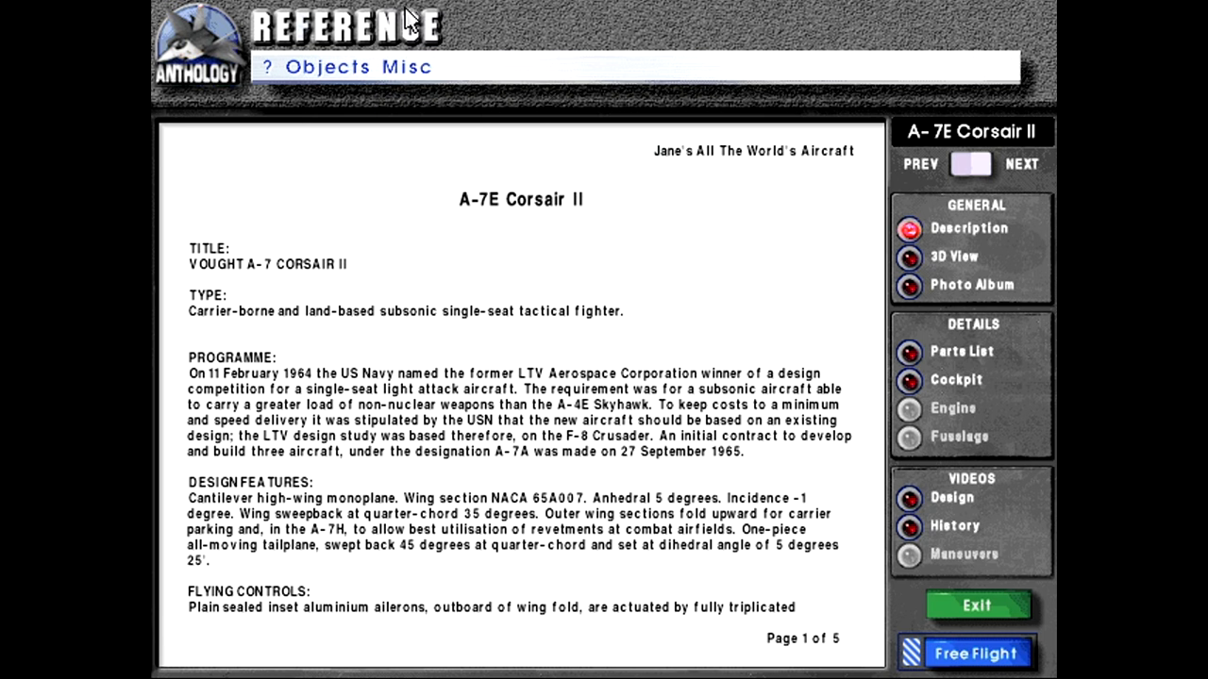
mouse_move(411, 17)
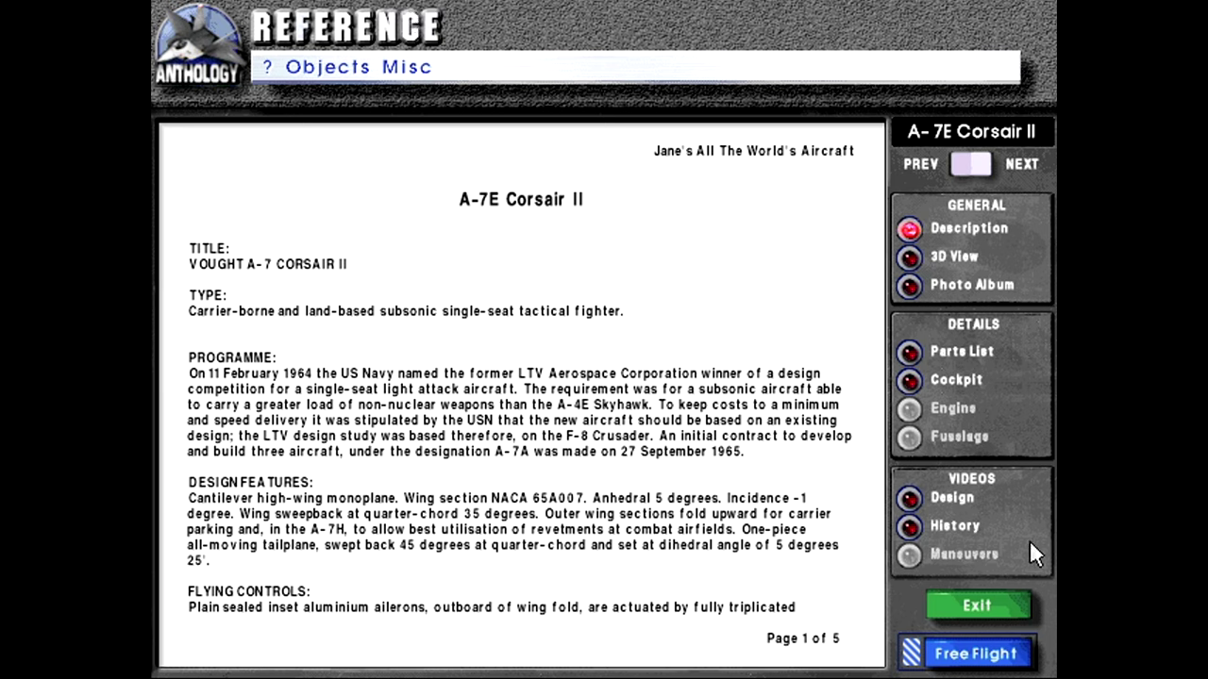
mouse_move(760, 390)
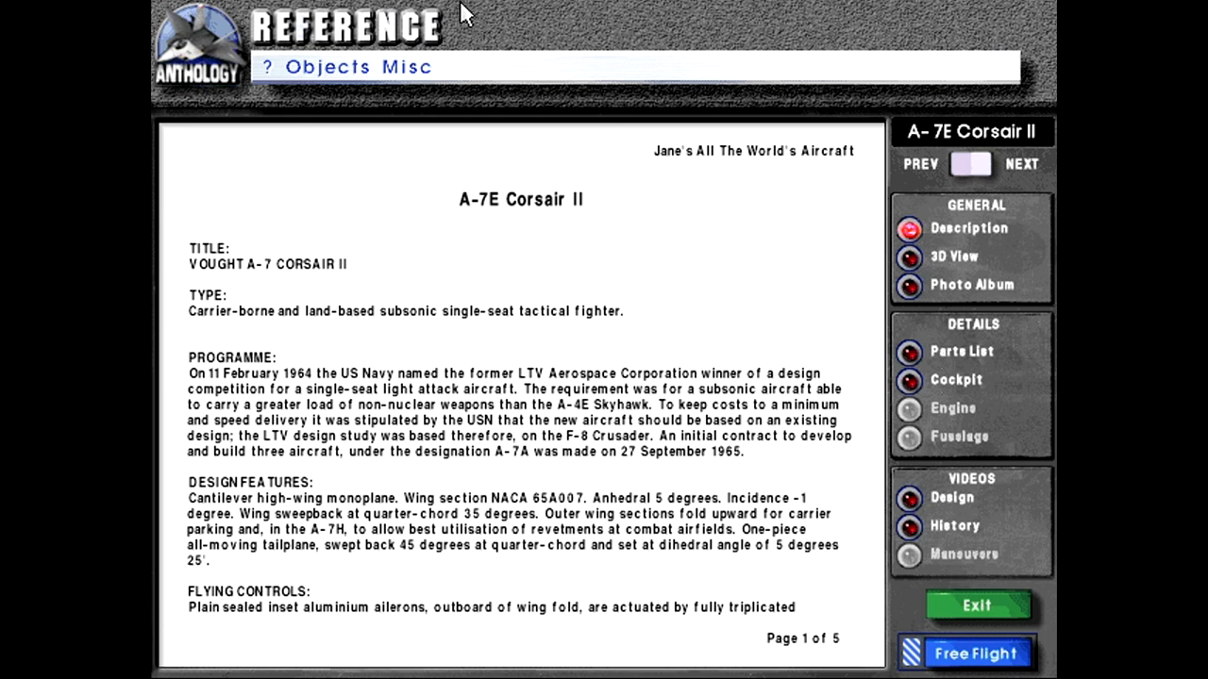
mouse_move(472, 31)
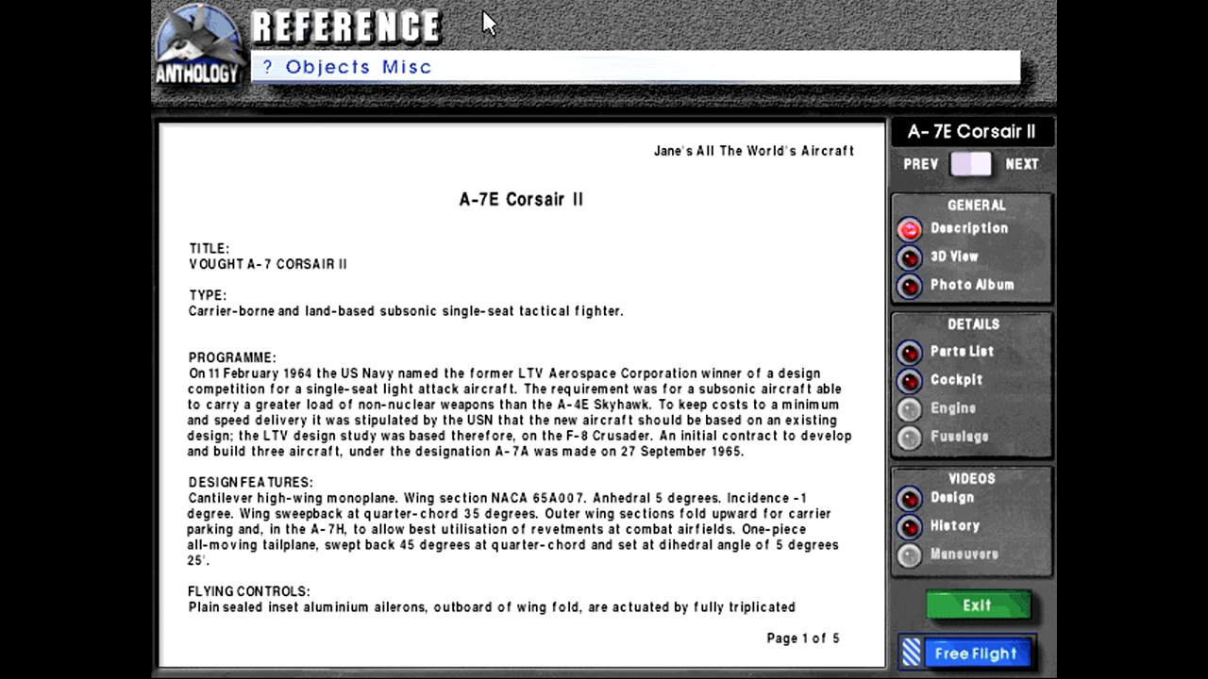
mouse_move(598, 128)
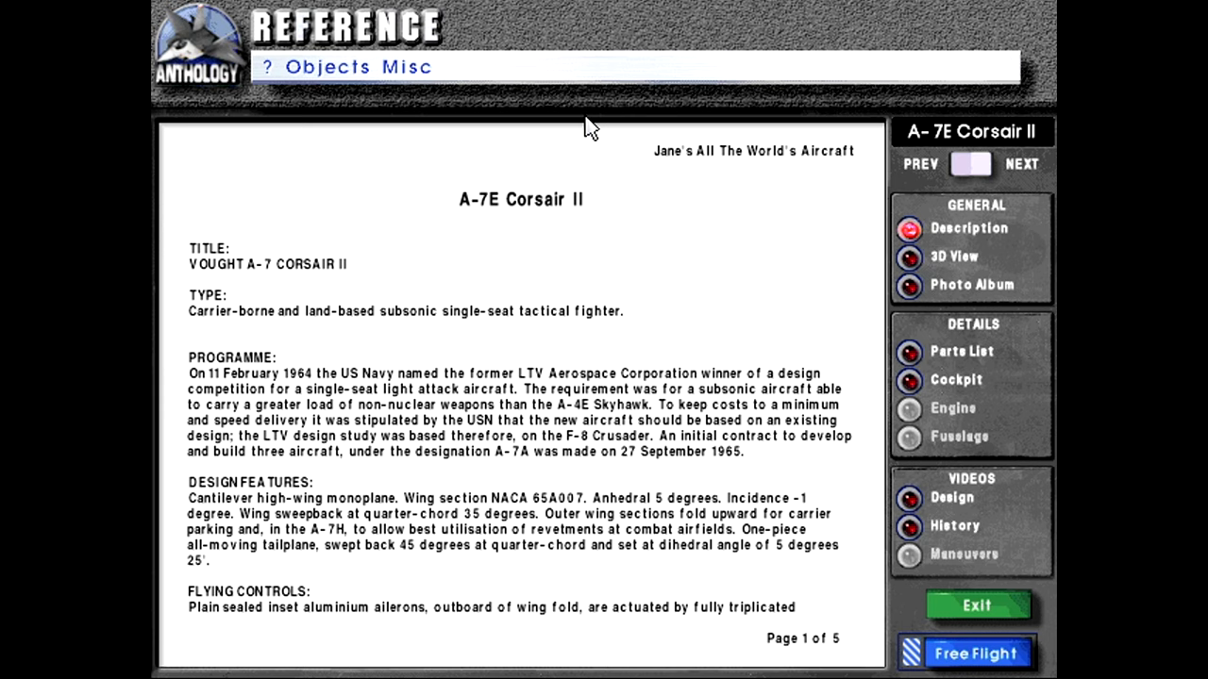
mouse_move(617, 153)
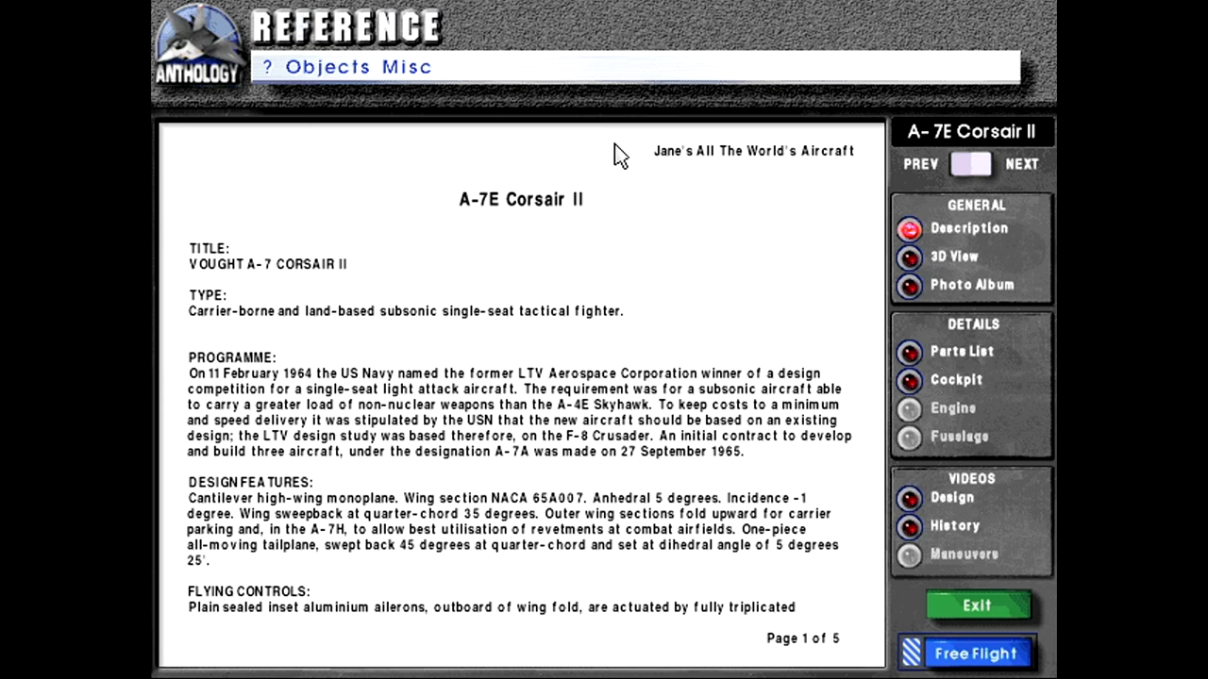
mouse_move(587, 224)
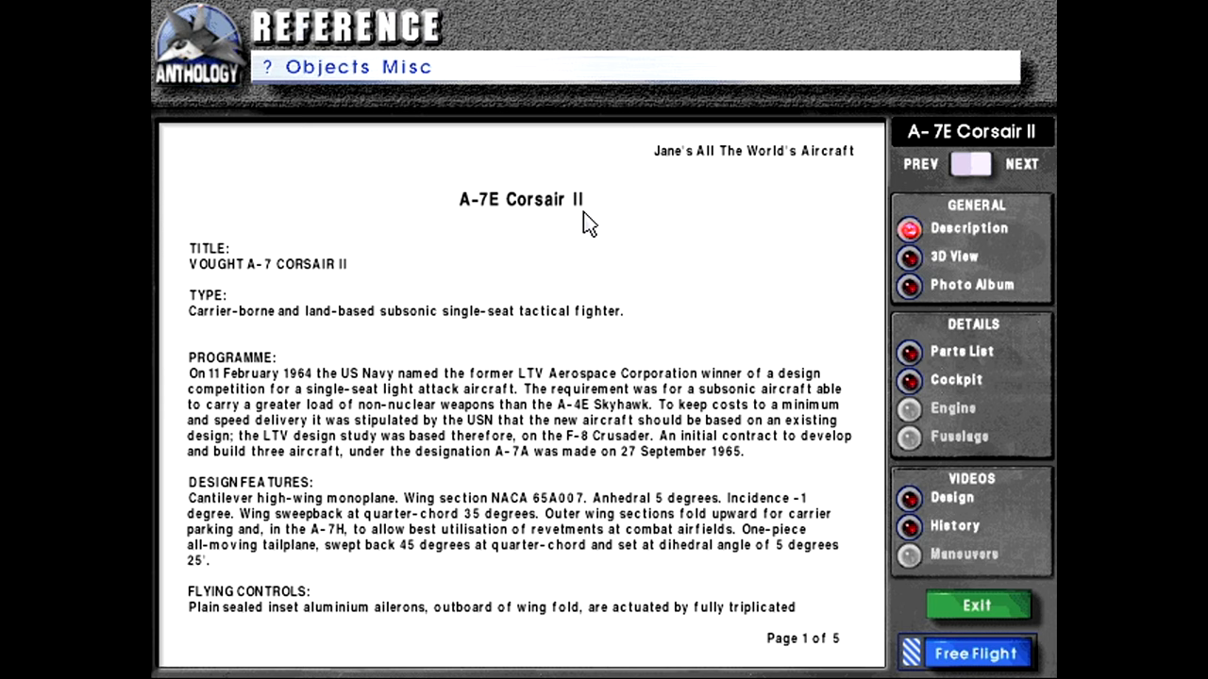
mouse_move(573, 205)
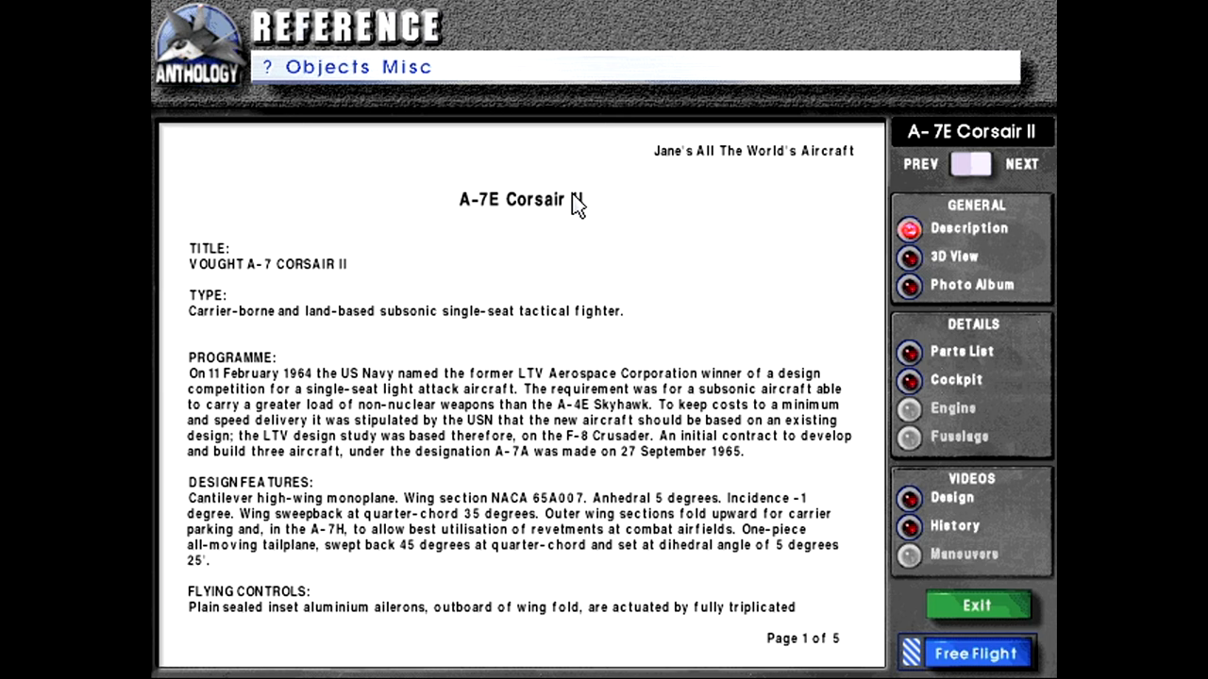
mouse_move(712, 8)
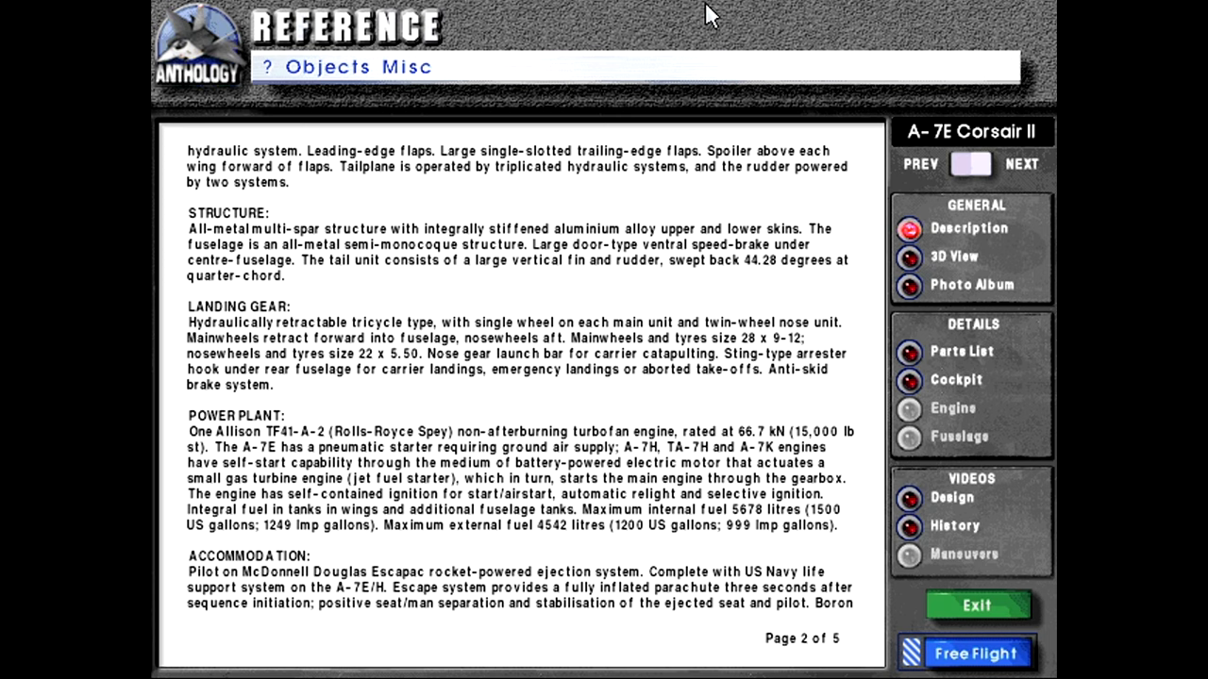
Advance the A-7E description to page 3 of 5, covering avionics and armament
click(1032, 164)
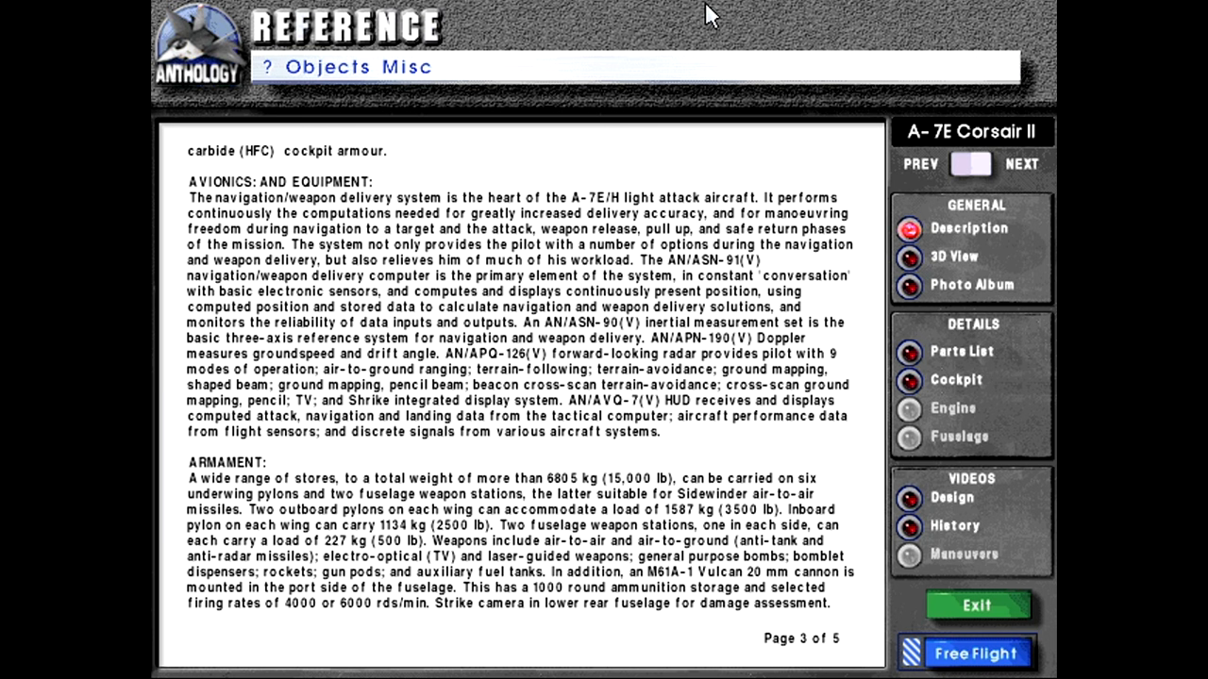
Turn to page 4 of 5 listing dimensions, weights and performance figures
click(1019, 165)
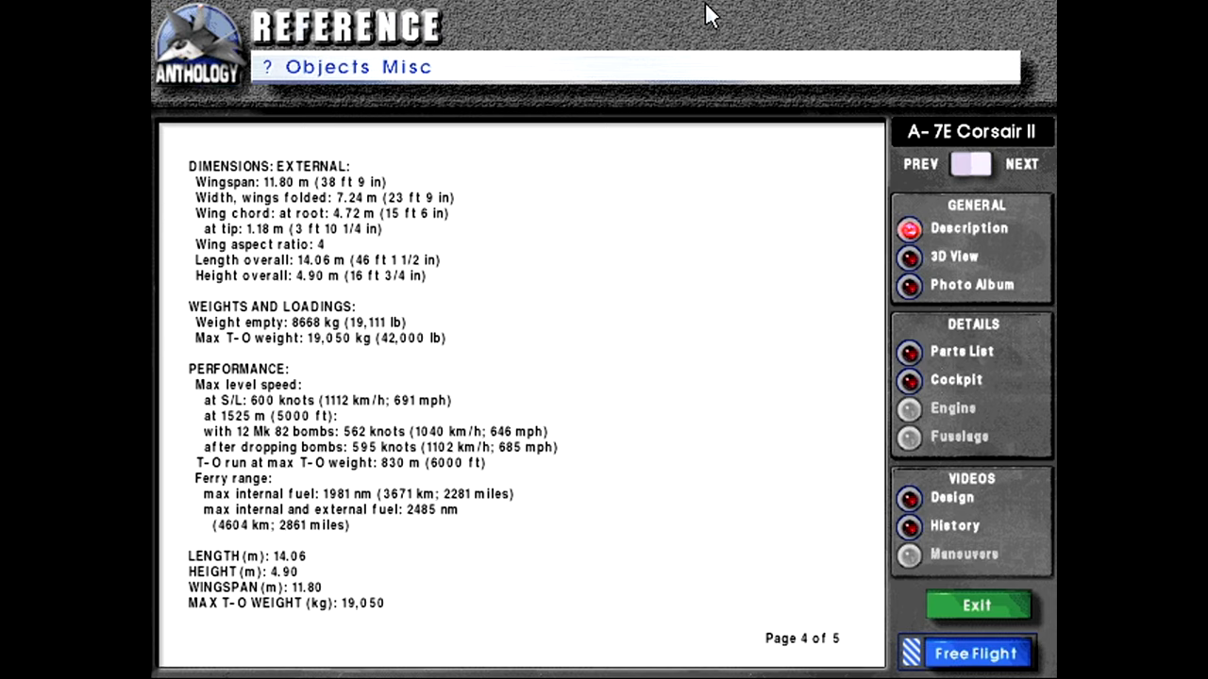
click(992, 164)
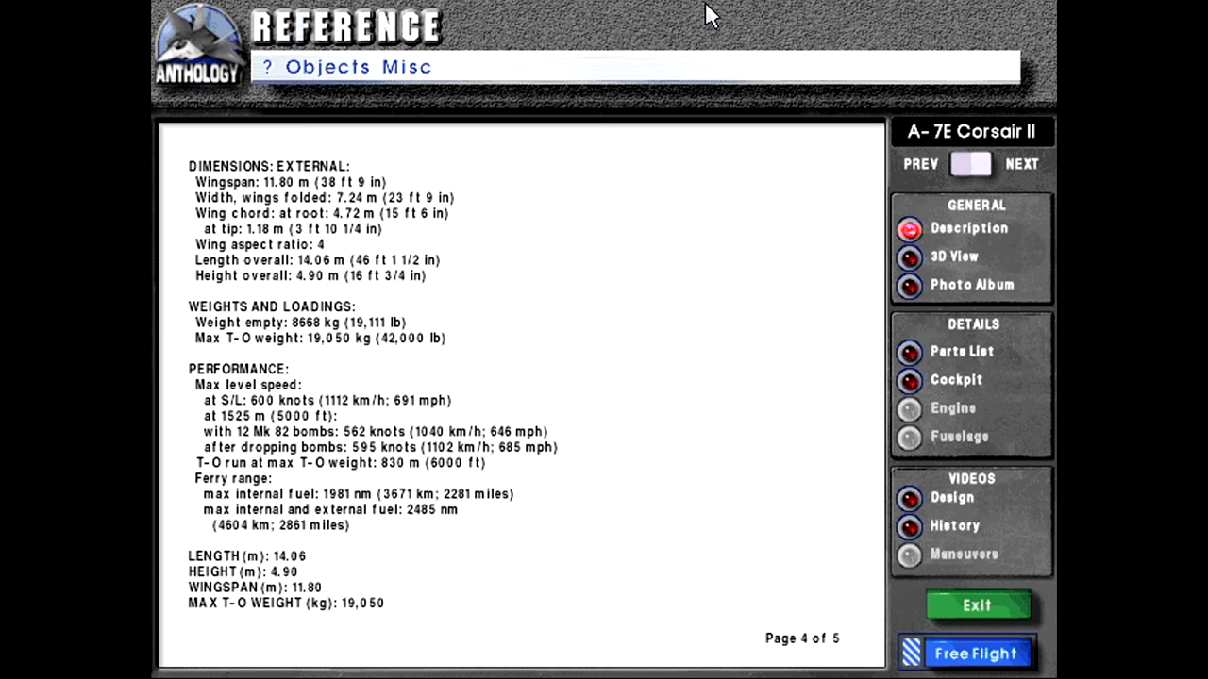
mouse_move(212, 165)
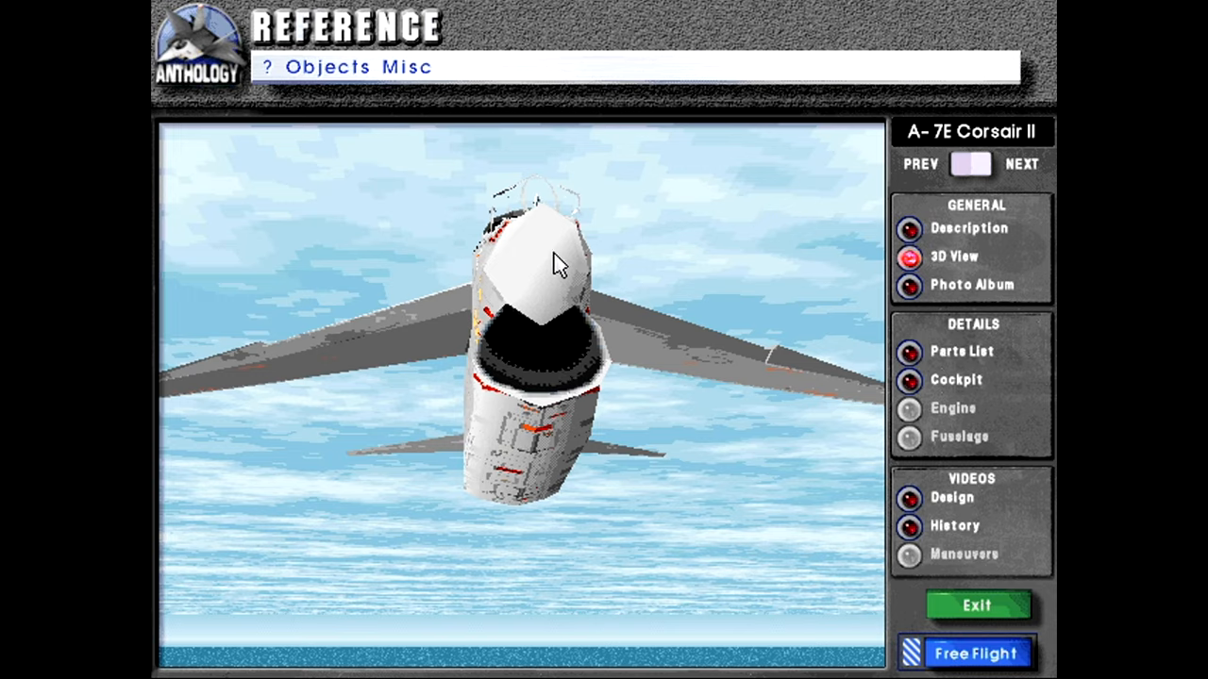
Rotate the A-7E Corsair II 3D model over the sea to a side view
drag(555, 264, 517, 458)
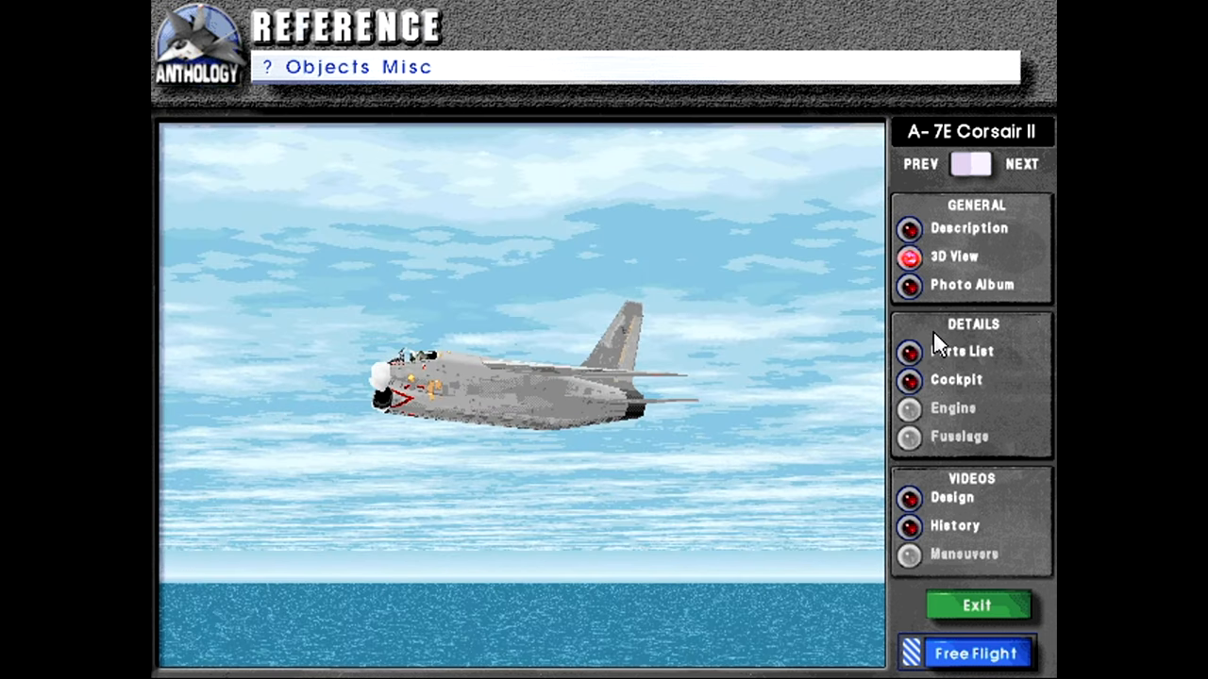
mouse_move(908, 499)
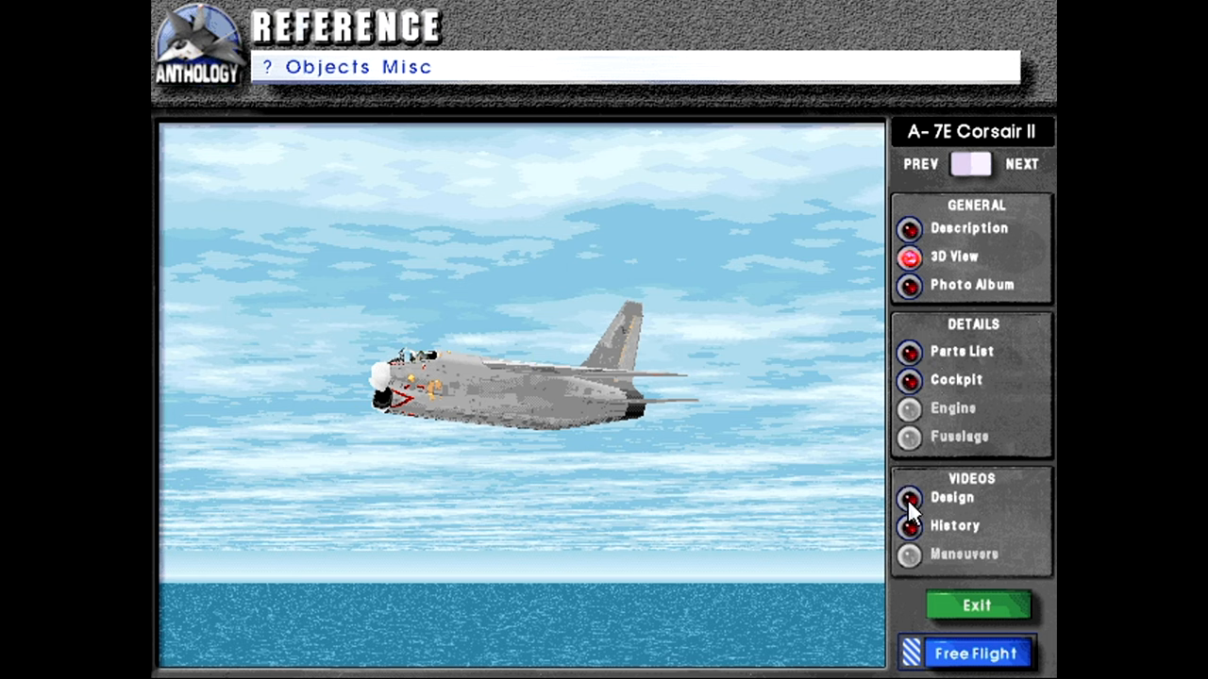
mouse_move(920, 530)
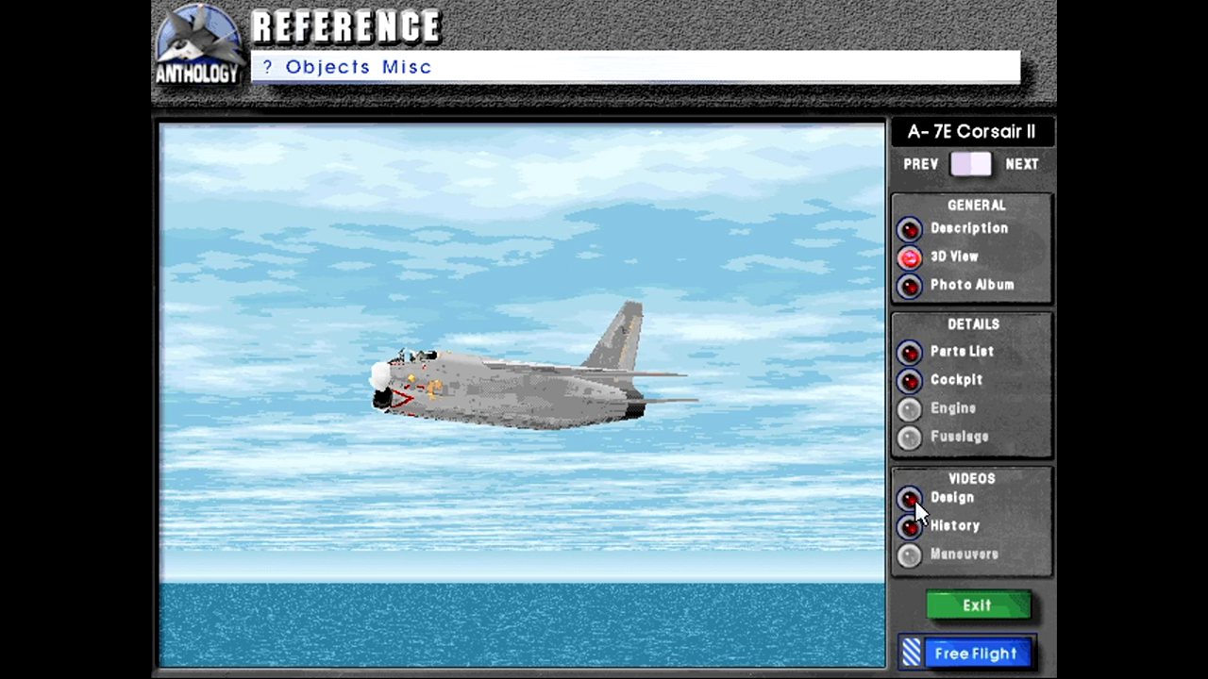
Load the A-7E Operational History video from the VIDEOS History button
click(911, 497)
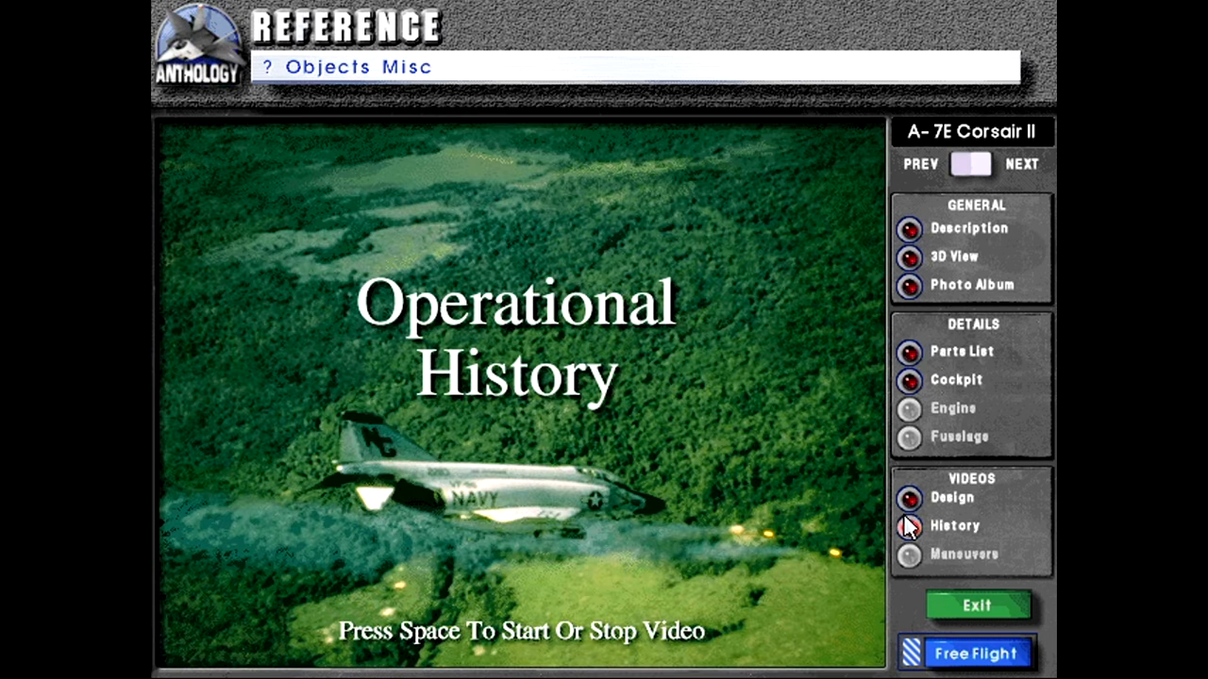
Start the A-7E Operational History video and let it play
click(905, 525)
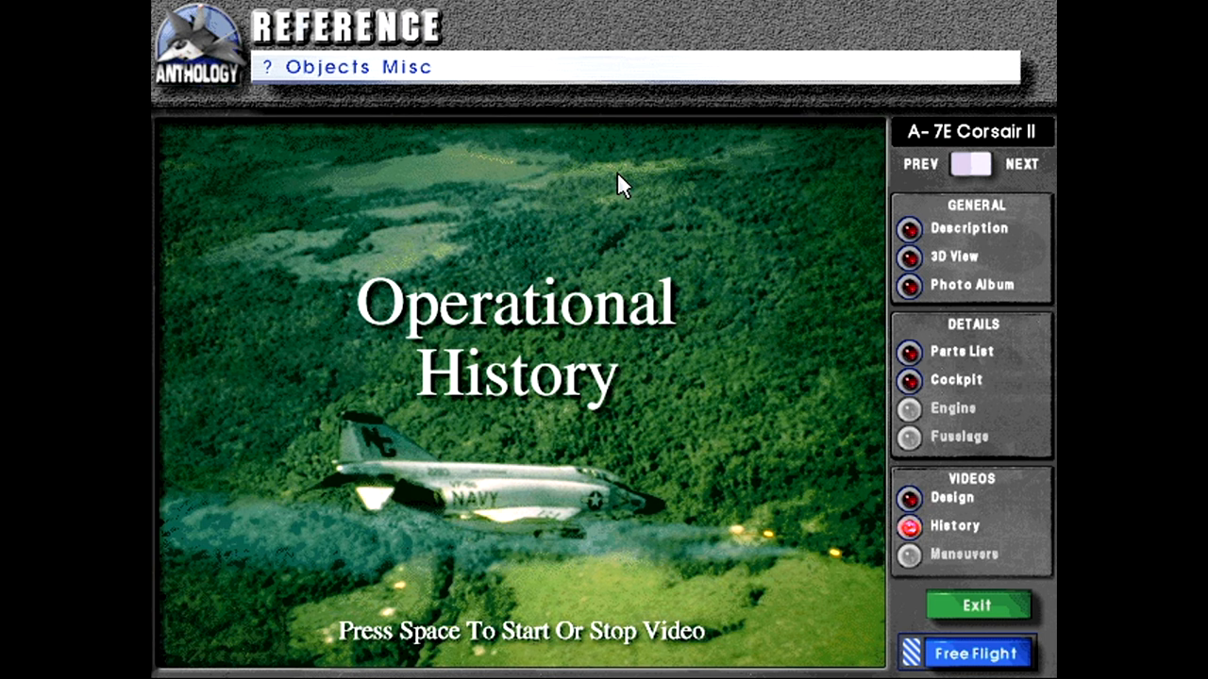
mouse_move(881, 222)
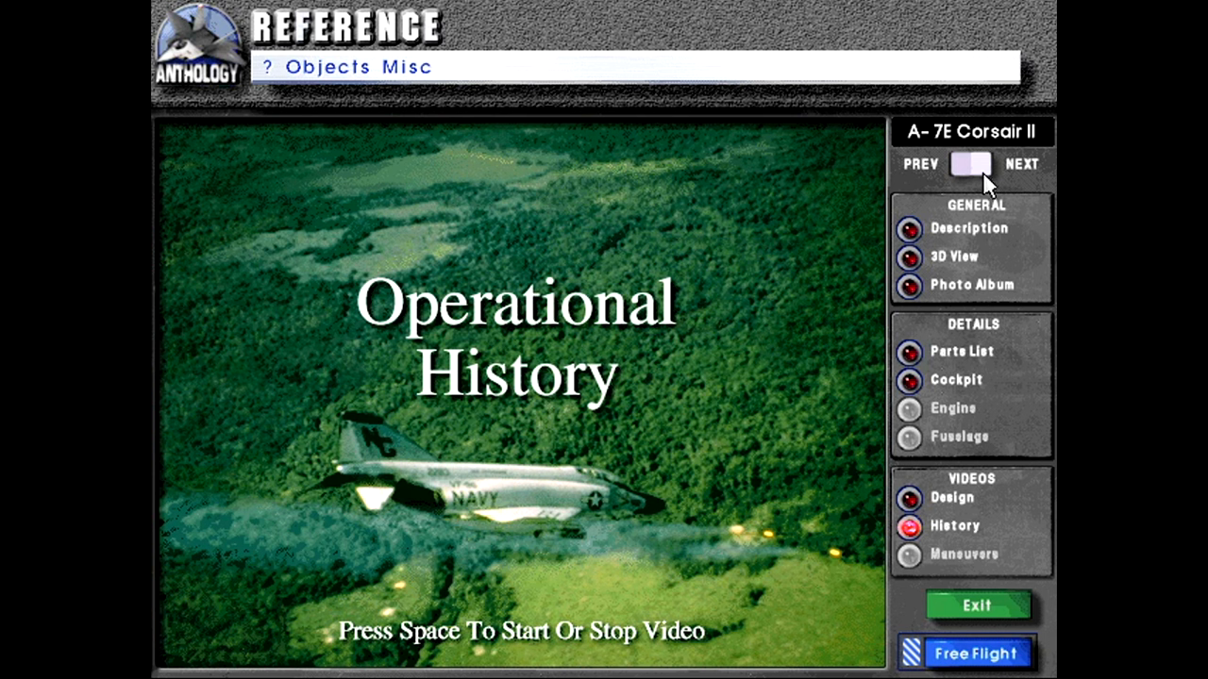
mouse_move(993, 177)
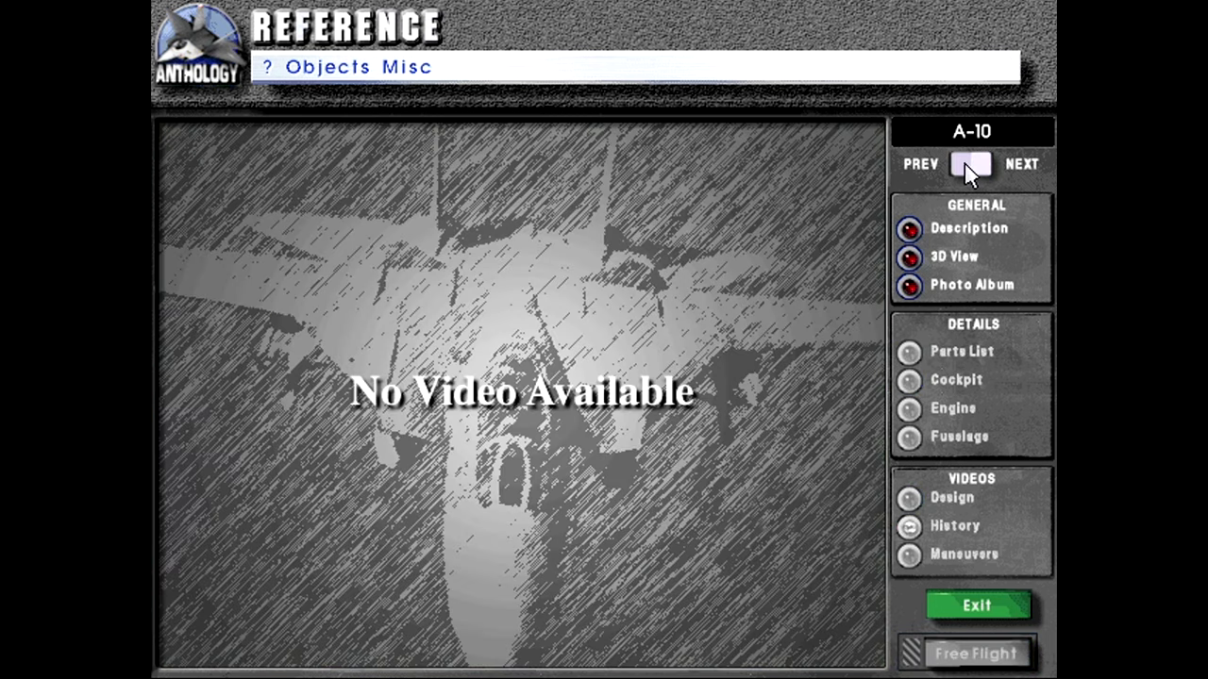
mouse_move(923, 245)
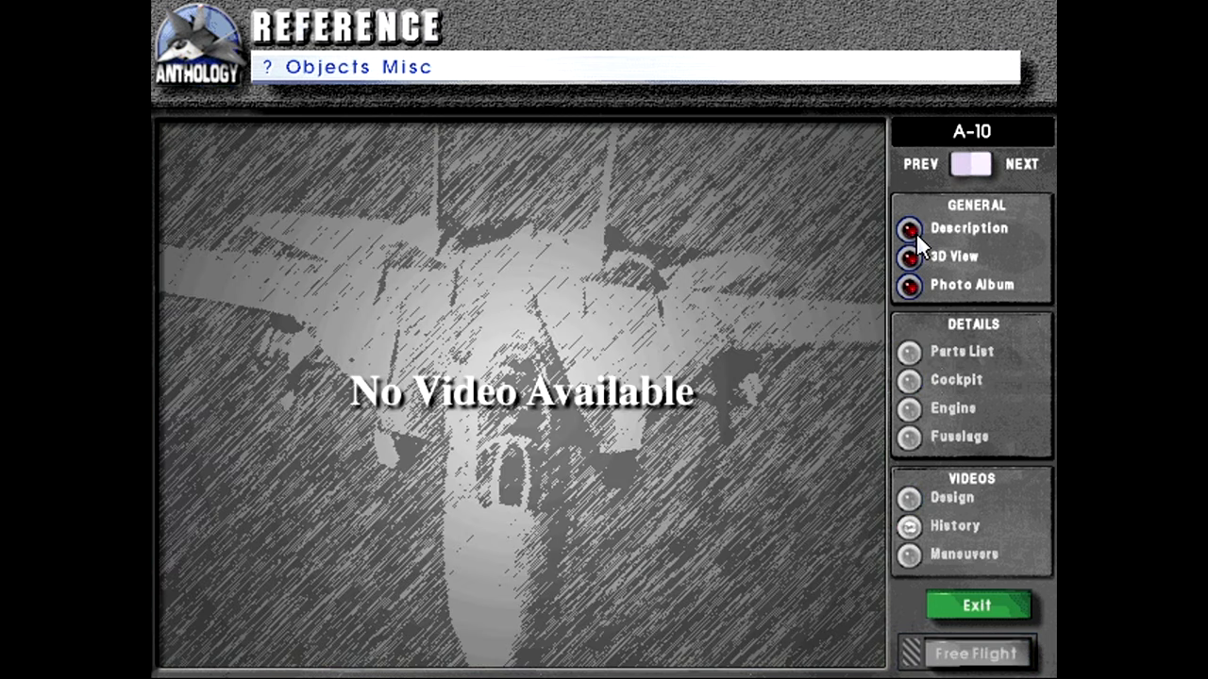
mouse_move(1005, 165)
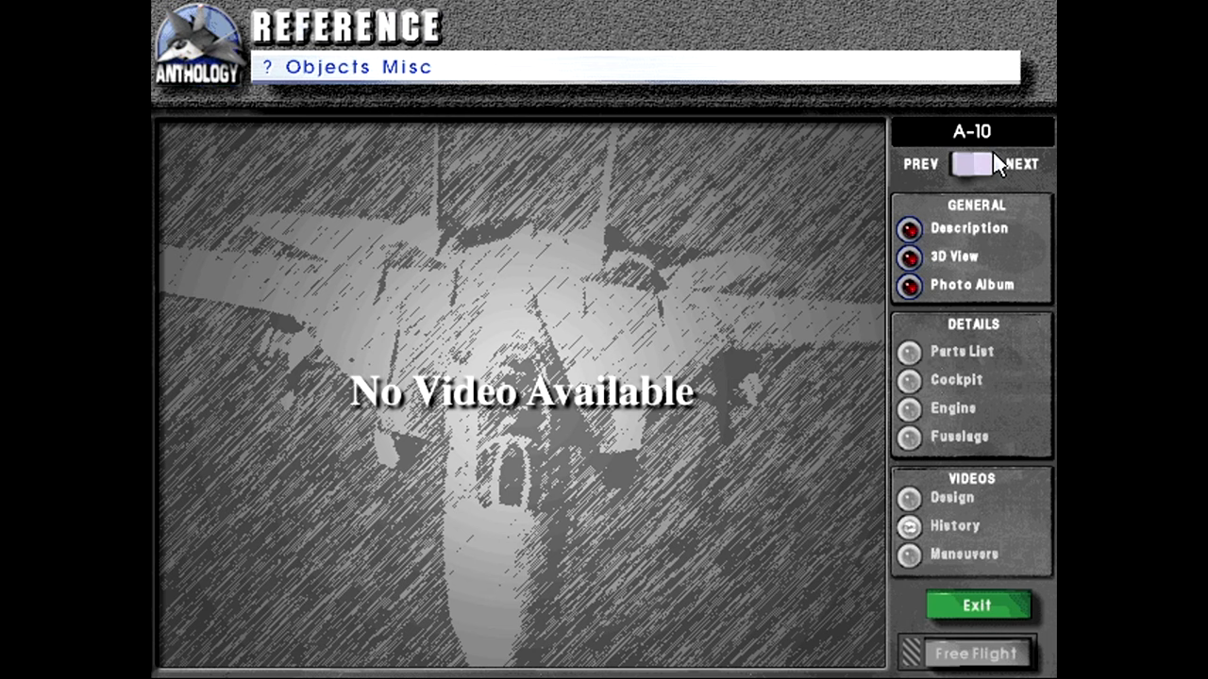
Step through the F-4B Phantom II and F-14D Tomcat entries to the F-16A Falcon
click(1017, 164)
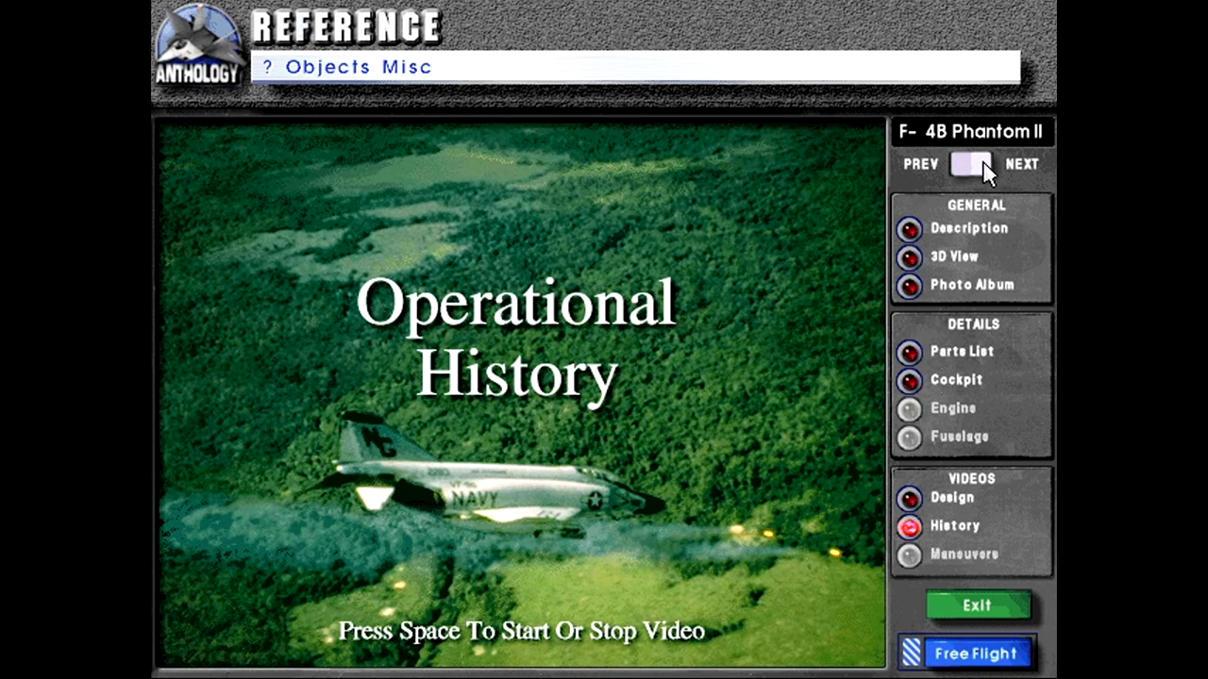
click(1015, 165)
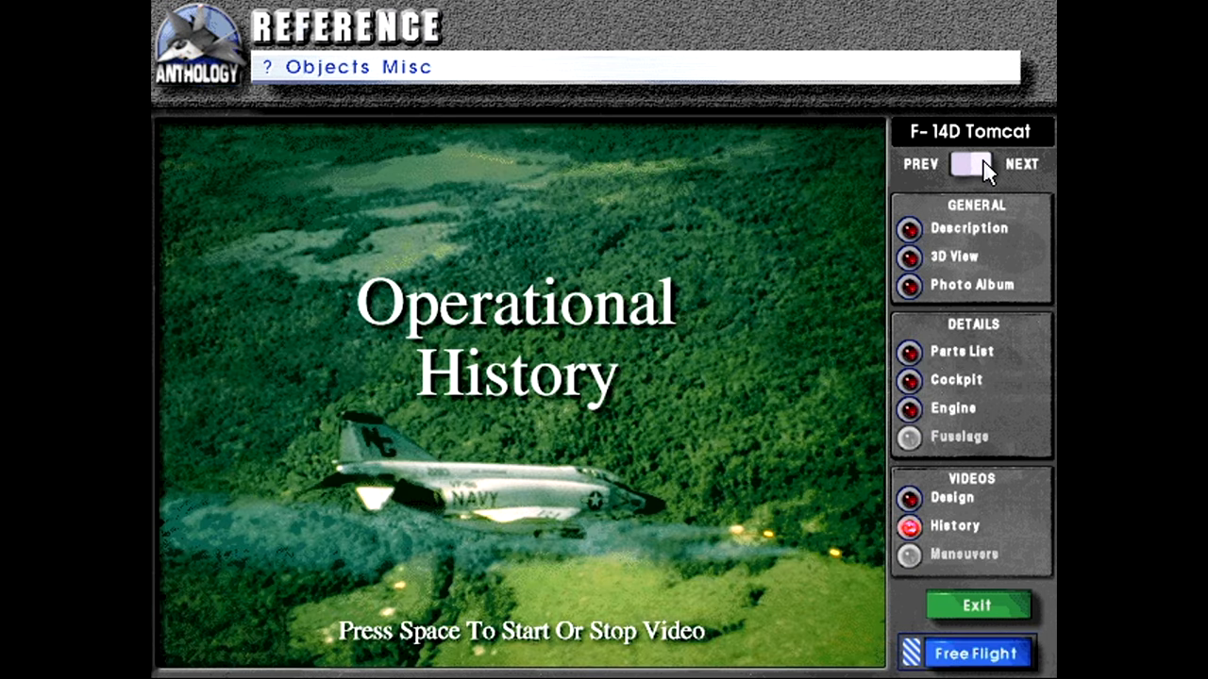
click(1020, 165)
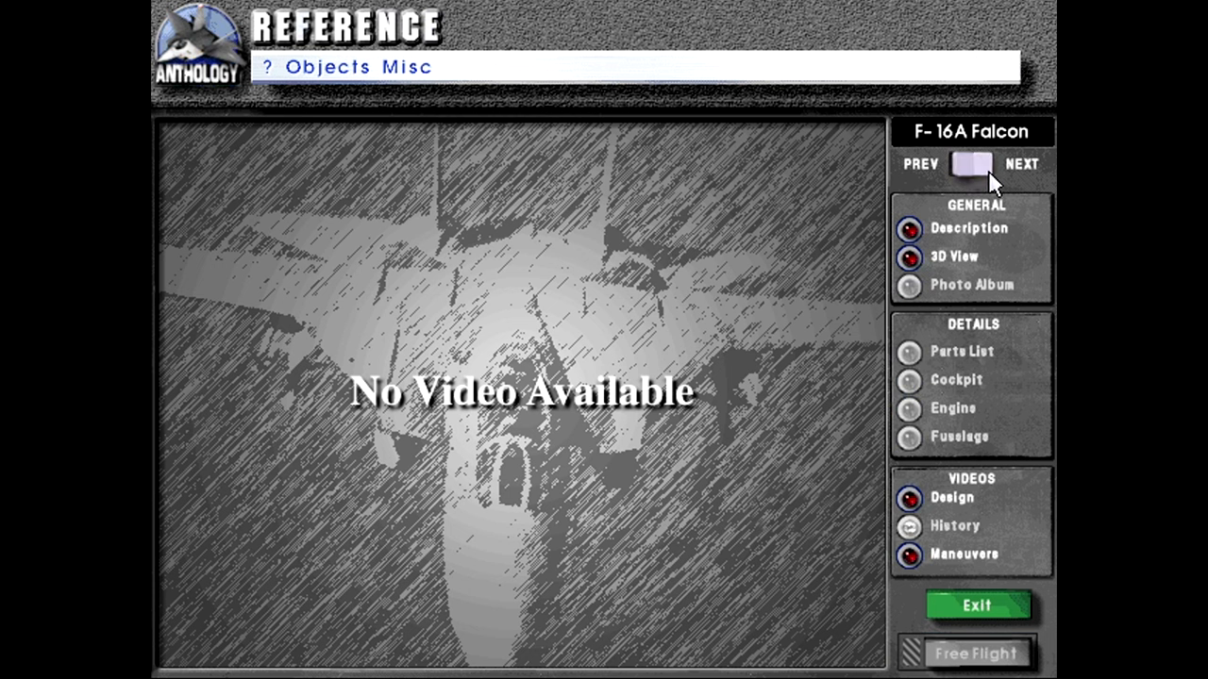
mouse_move(1008, 175)
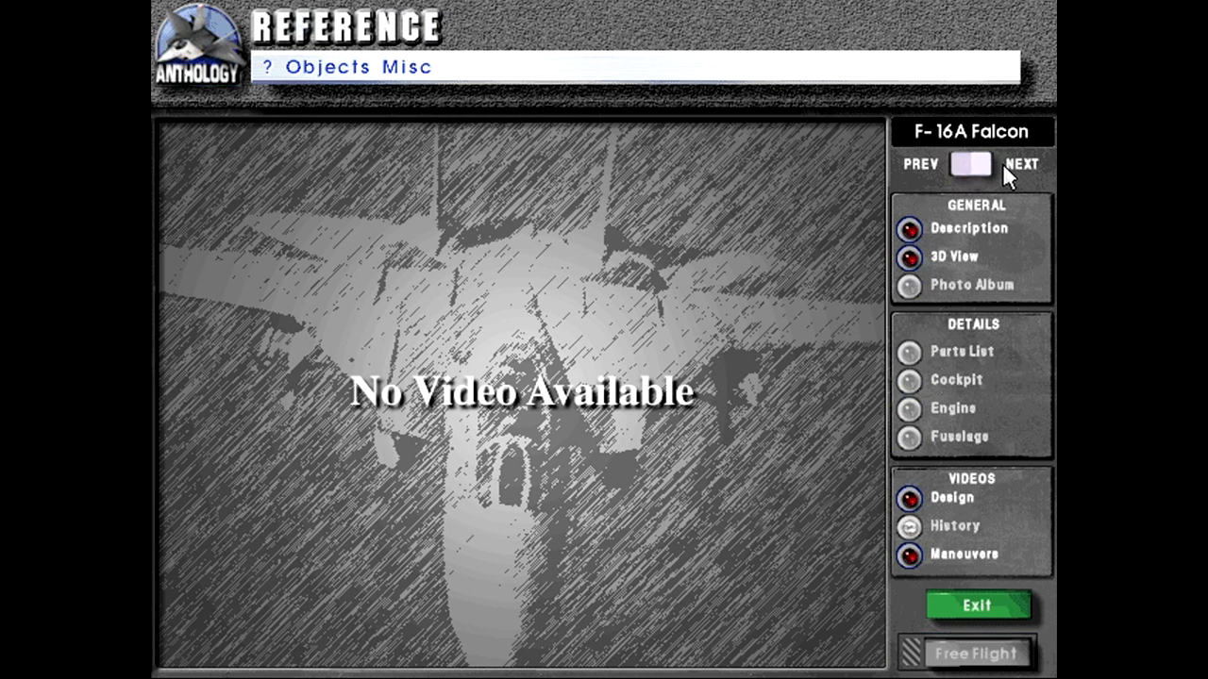